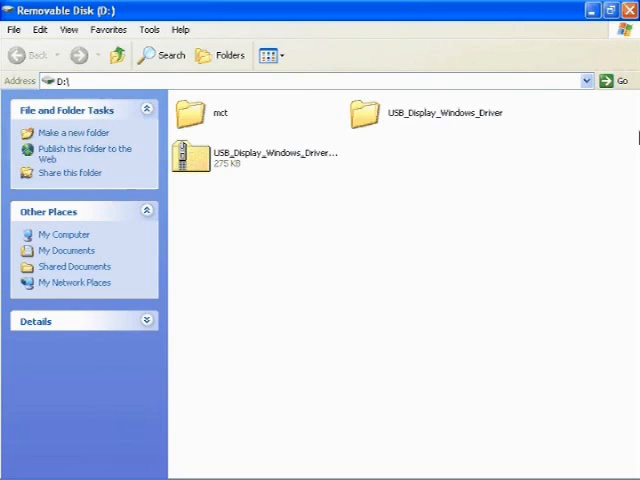
mouse_move(364, 112)
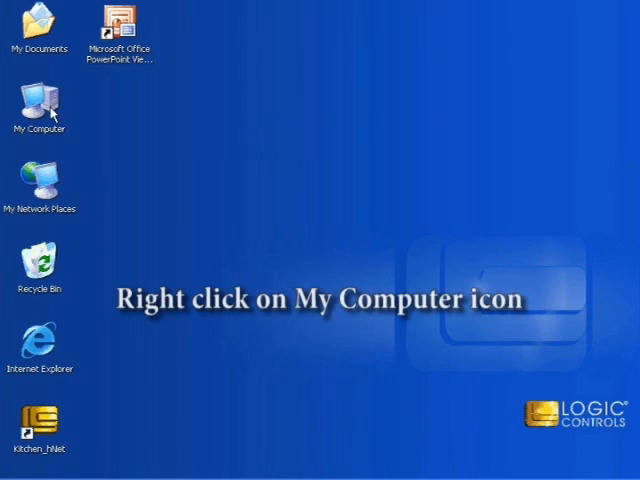
Step: Launch Device Manager from My Computer's System Properties Hardware tab
right_click(40, 104)
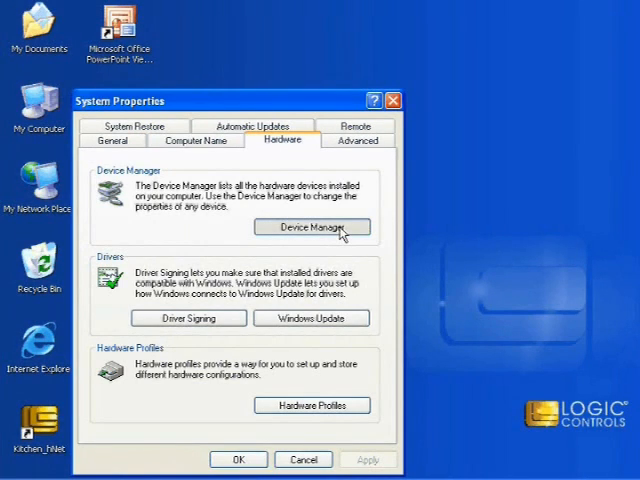
click(312, 228)
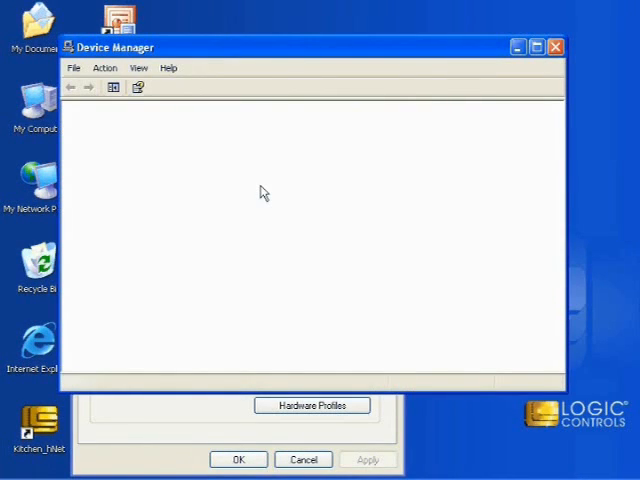
mouse_move(228, 156)
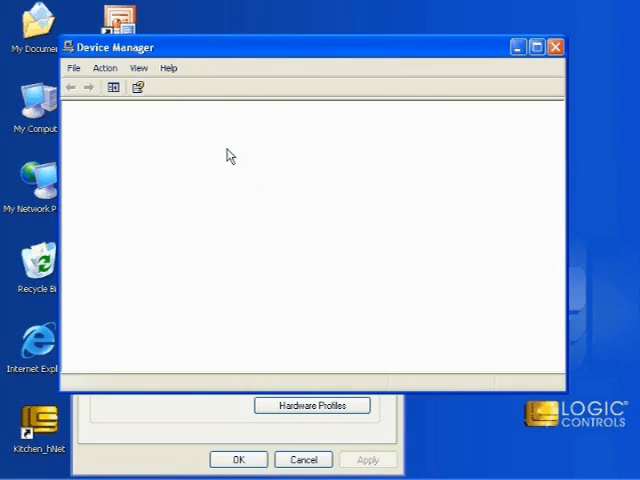
mouse_move(244, 162)
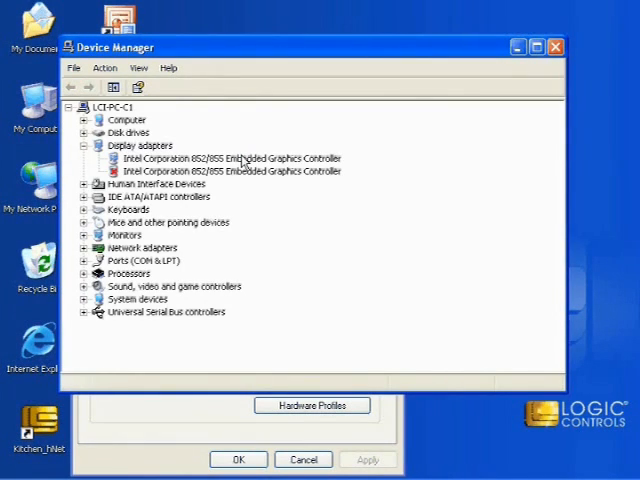
Step: Expand Ports (COM & LPT) to show the LCI Line Display port entry
click(84, 260)
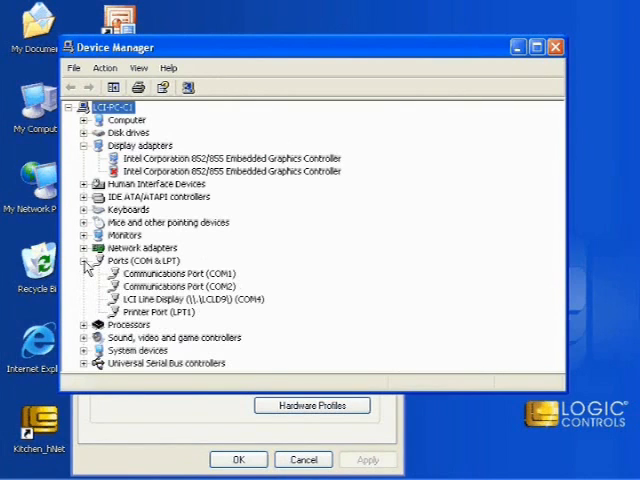
click(188, 300)
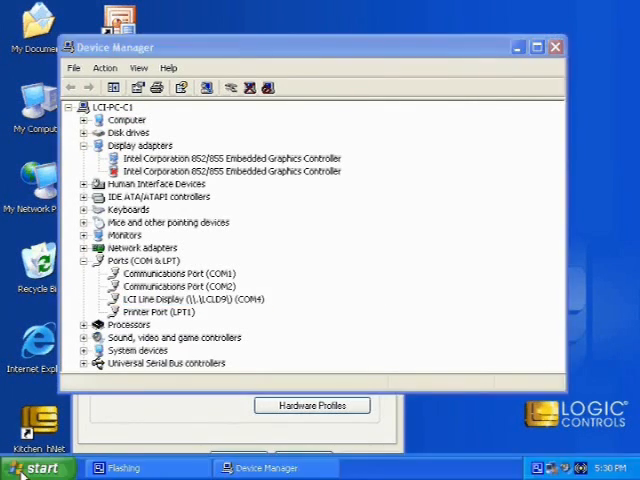
Step: Launch Command Prompt from Start > All Programs > Accessories
click(38, 468)
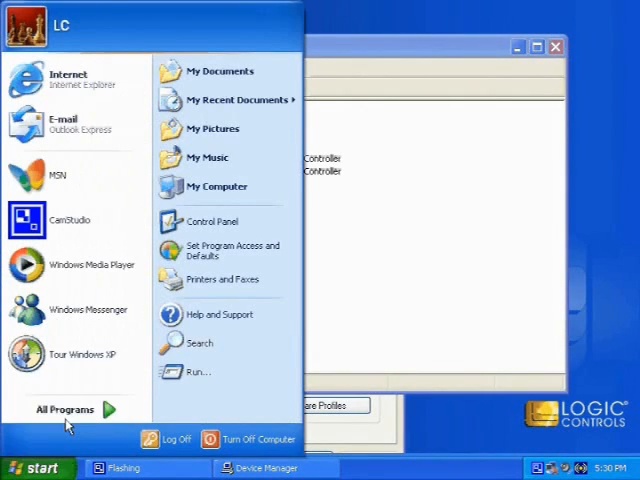
click(64, 410)
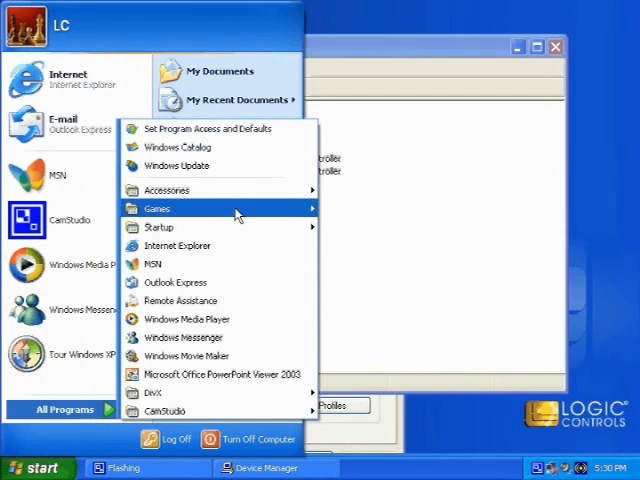
mouse_move(168, 190)
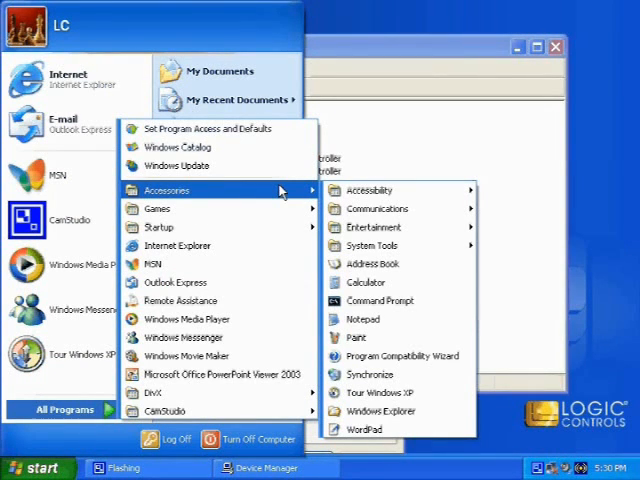
click(368, 300)
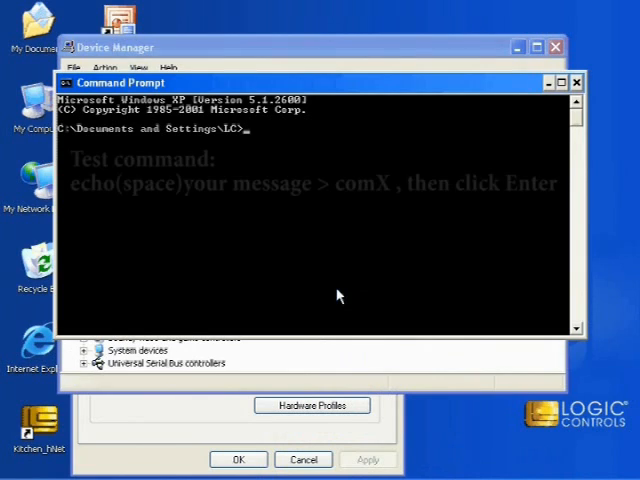
Step: Enter the test command echo Logic Controls > com for the display's COM port
text(ech)
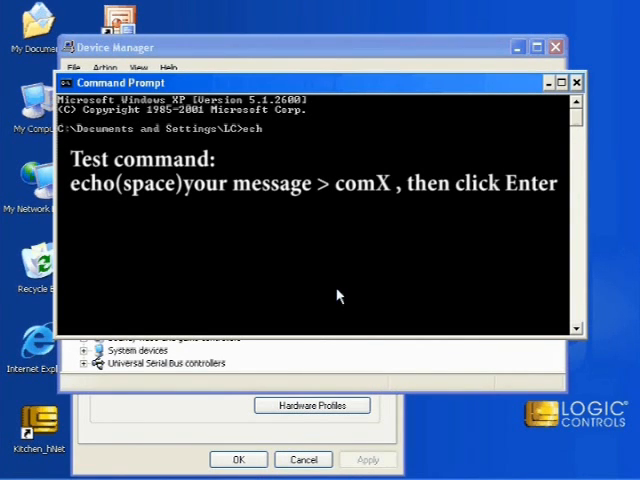
text(o)
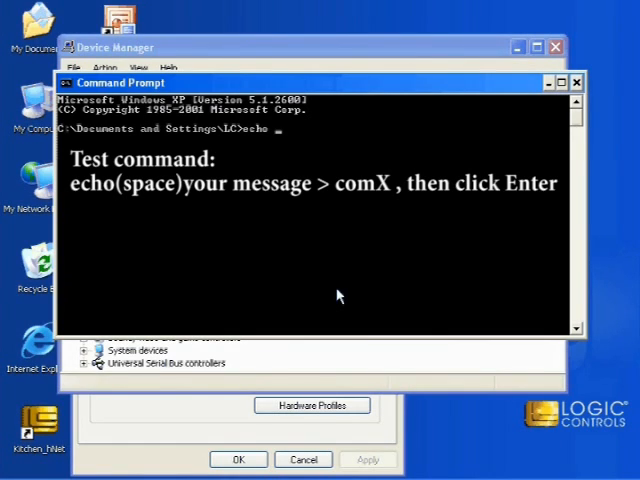
text(Logic Cont)
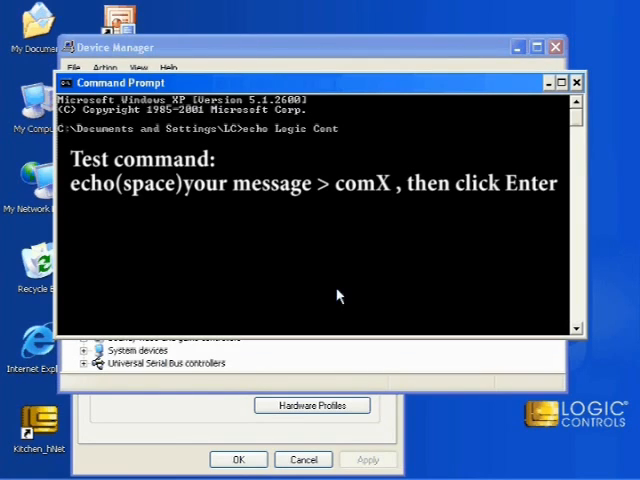
text(rols)
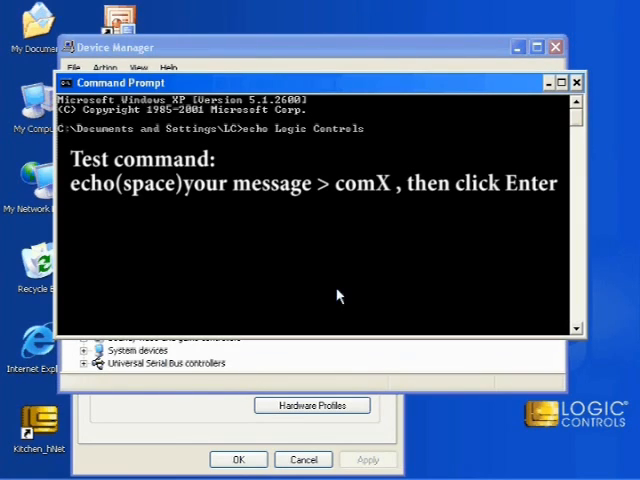
text(com)
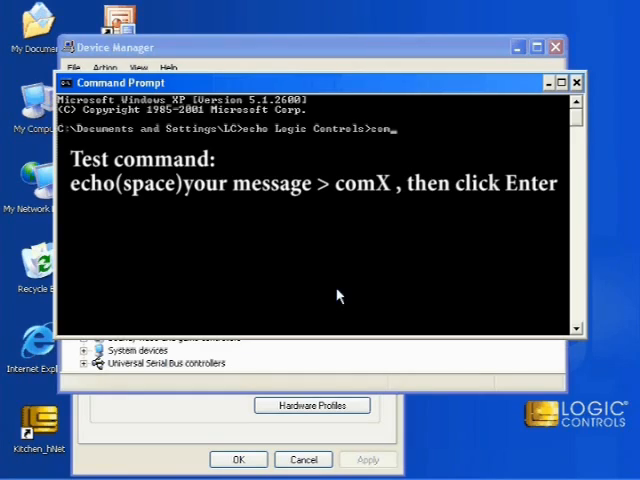